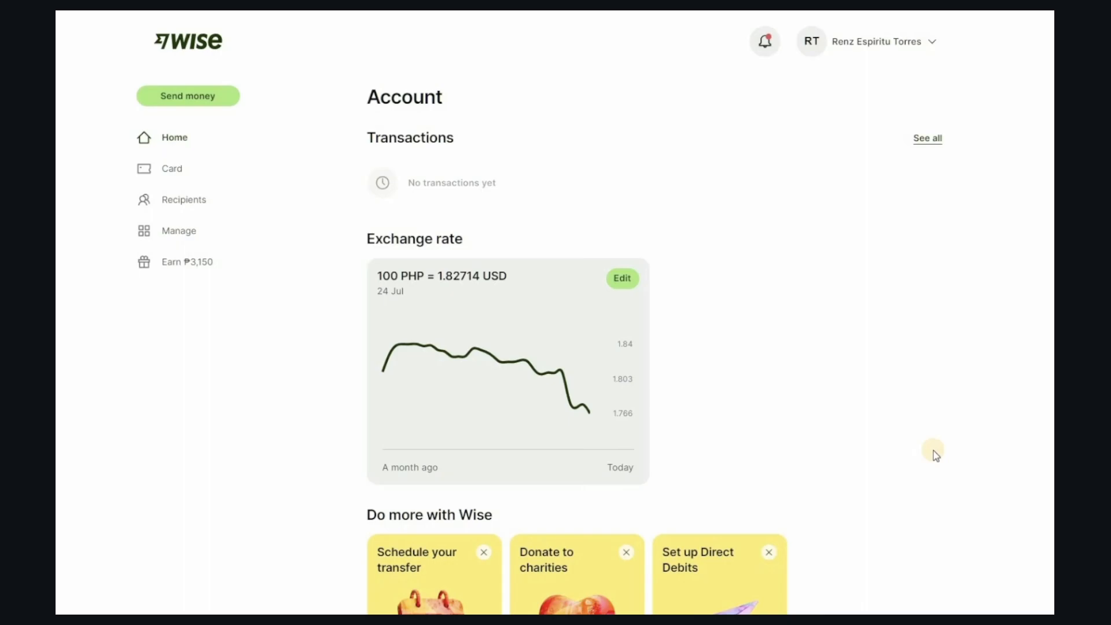
Step: Start a Send money transfer to Myself, reaching the local bank account details form
click(188, 95)
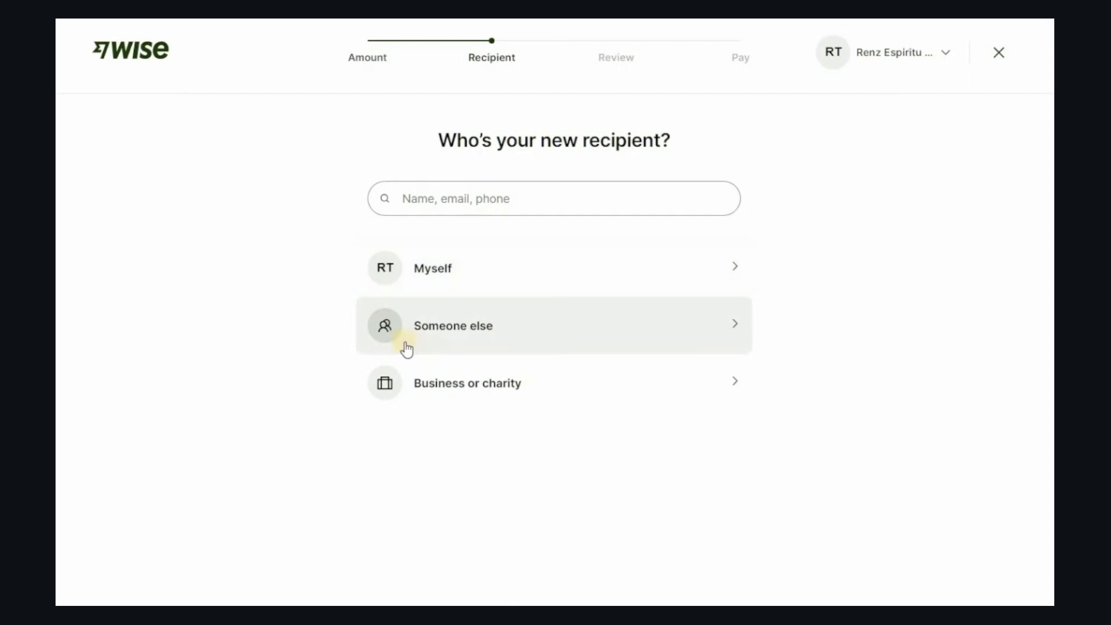
click(452, 325)
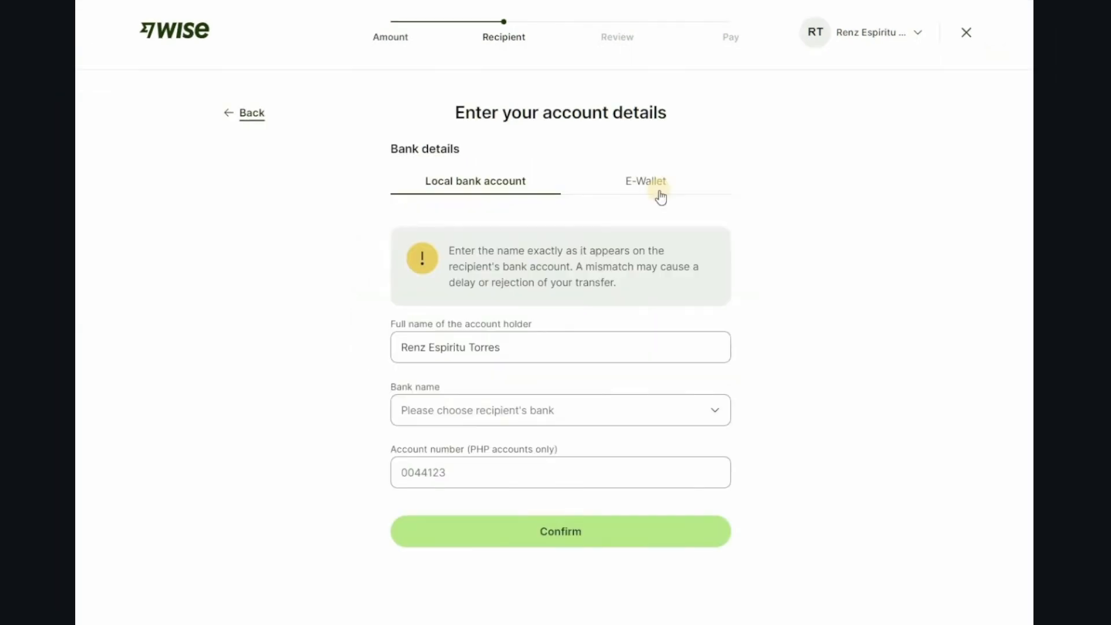